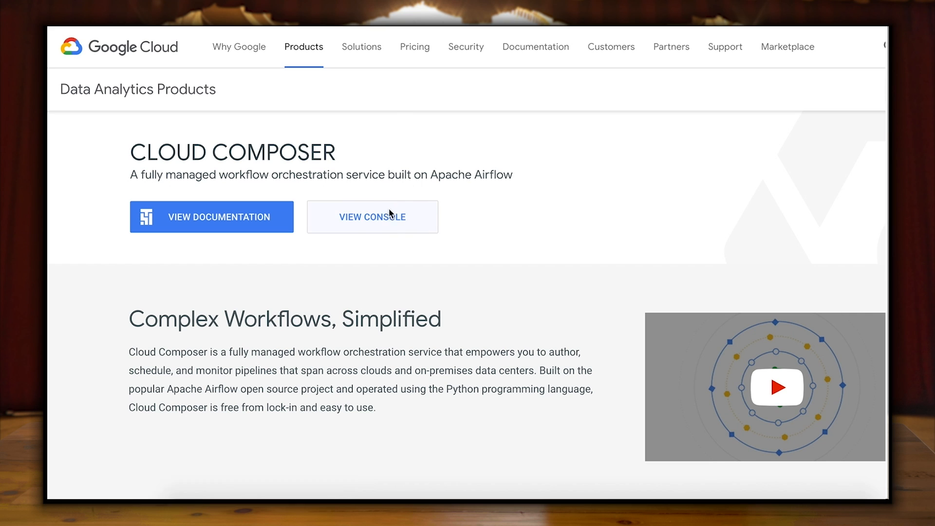
Open the Cloud Composer service from the Google Cloud Console
left_click(372, 216)
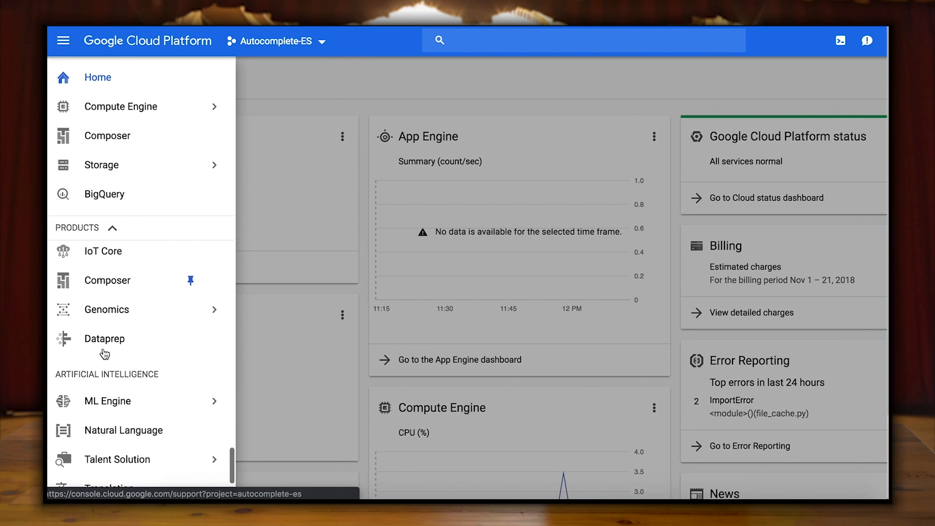
left_click(107, 280)
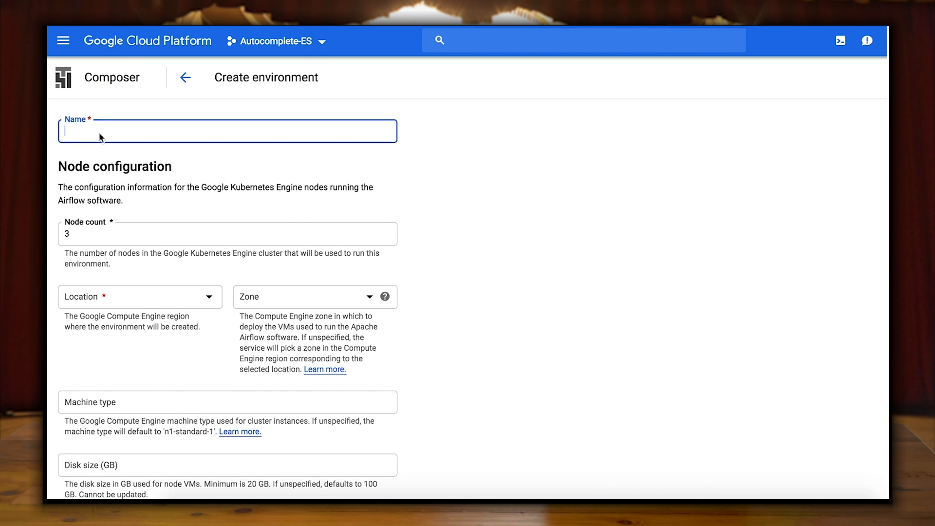
Create a Composer environment named my-composer in us-central1
type("my-copmposer")
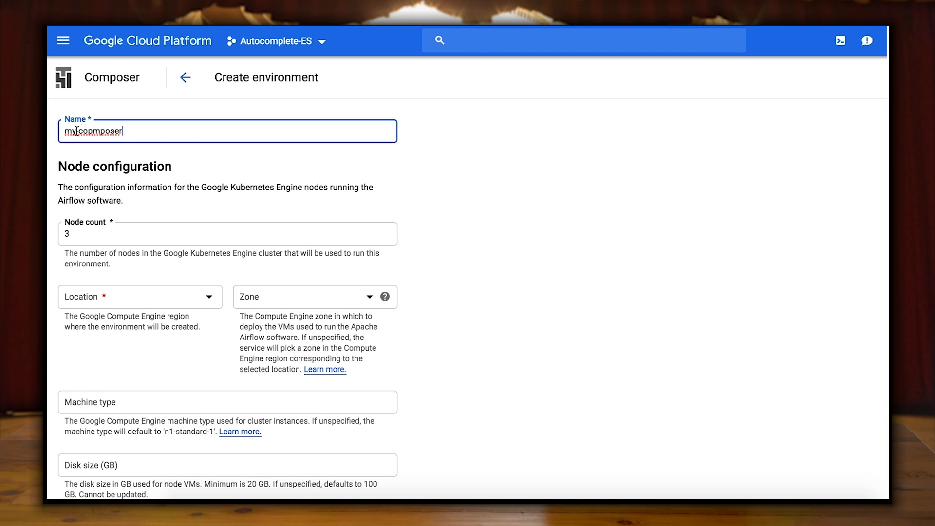
type("my-composer")
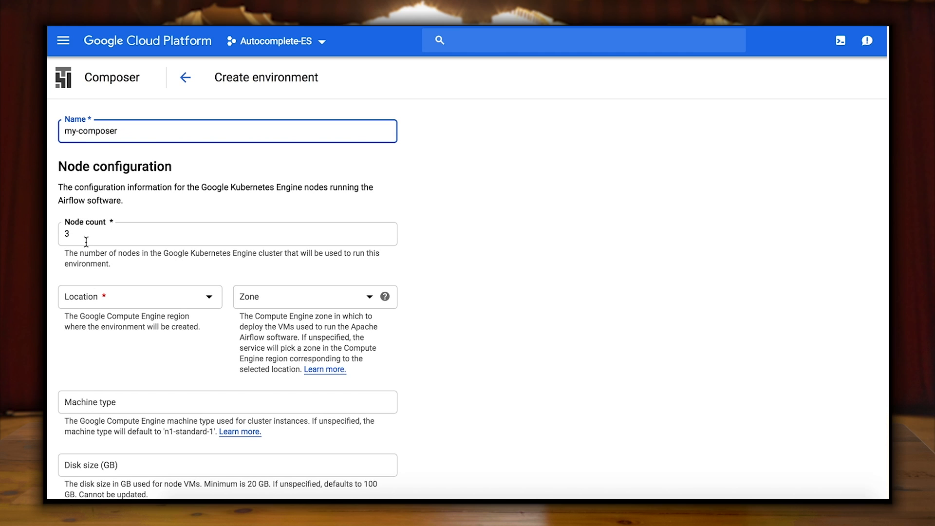
left_click(140, 297)
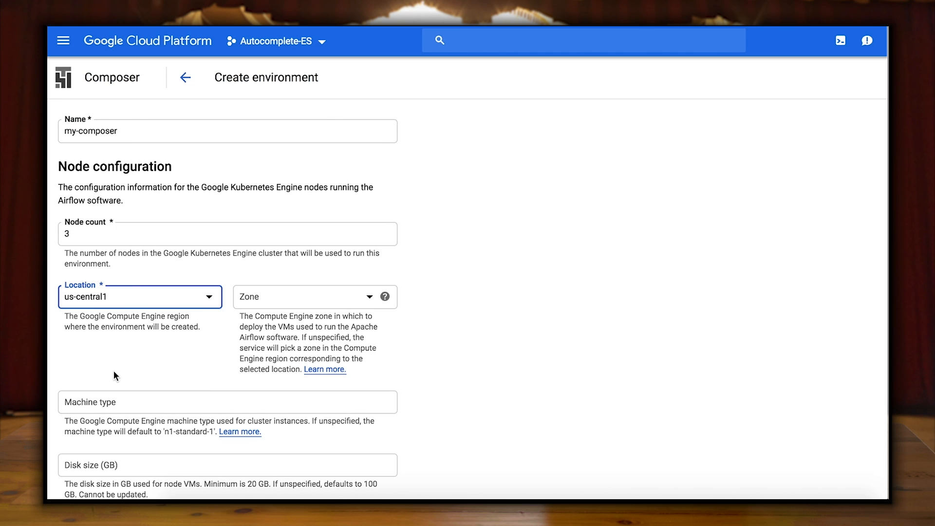
scroll("down", 3)
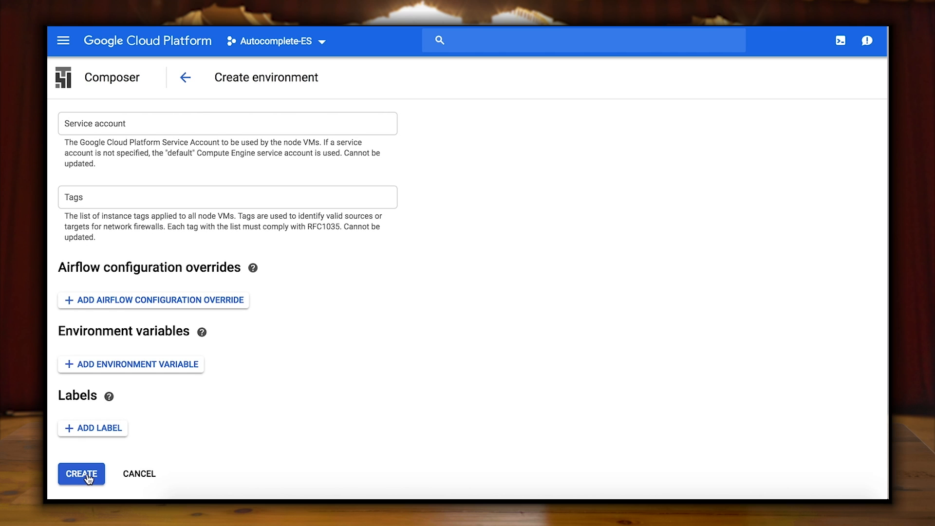
left_click(81, 474)
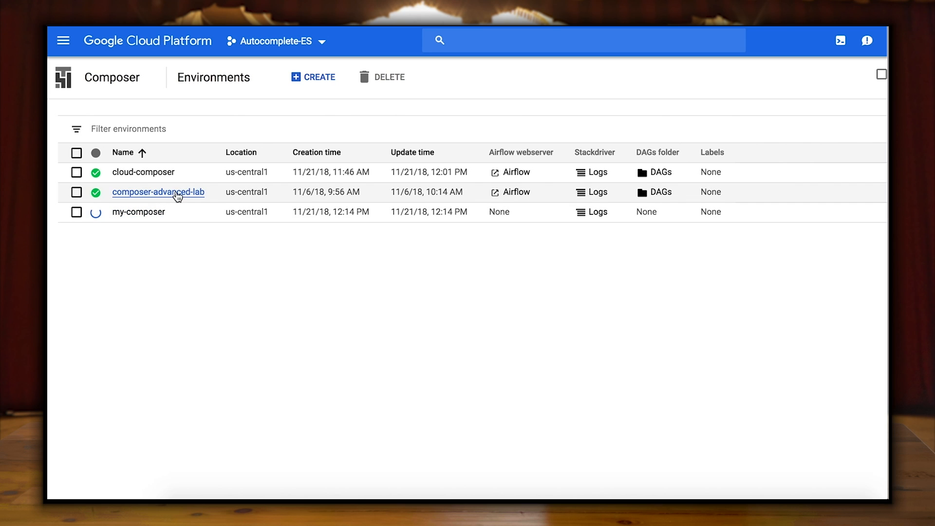
Open the Airflow web UI from the composer-advanced-lab environment details
left_click(158, 191)
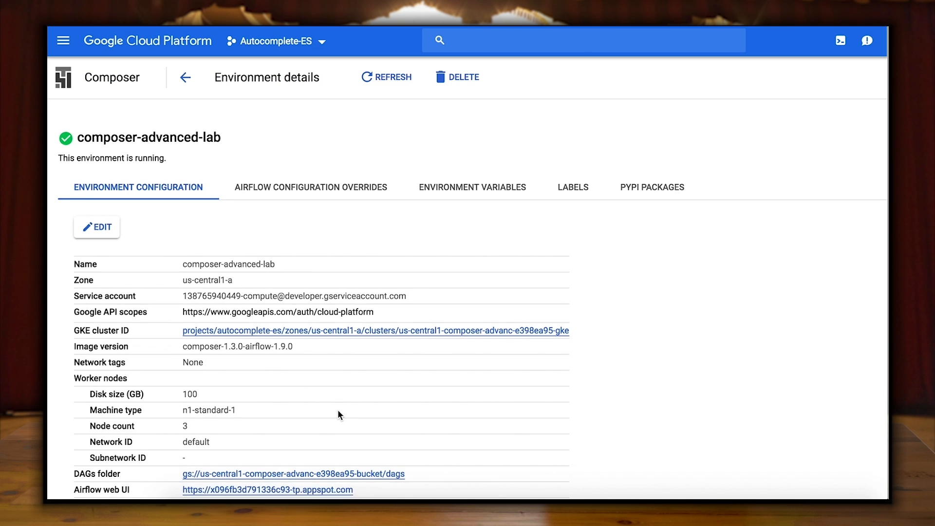
scroll("down", 3)
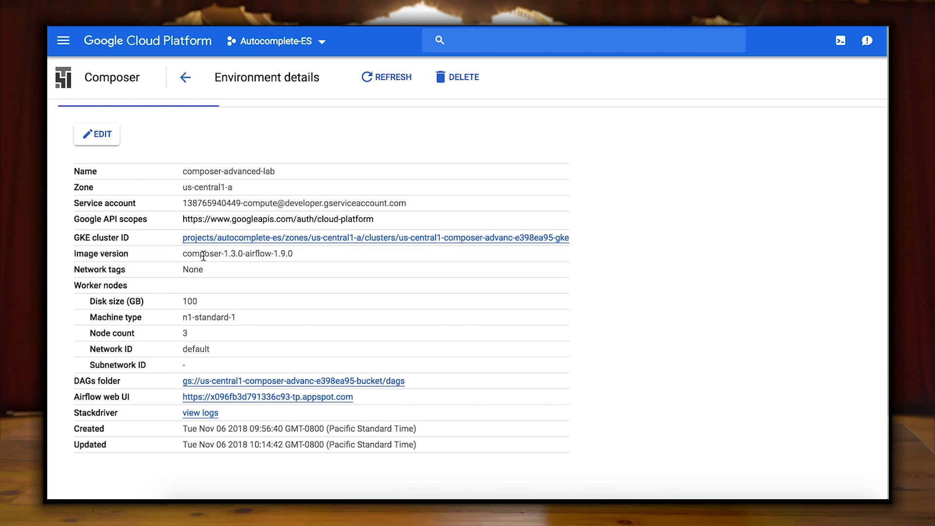
left_click(267, 396)
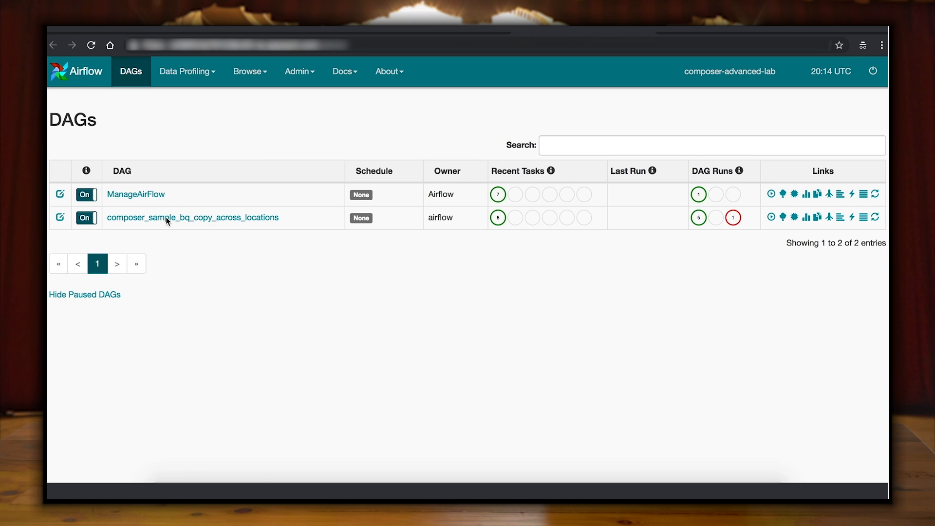
mouse_move(181, 151)
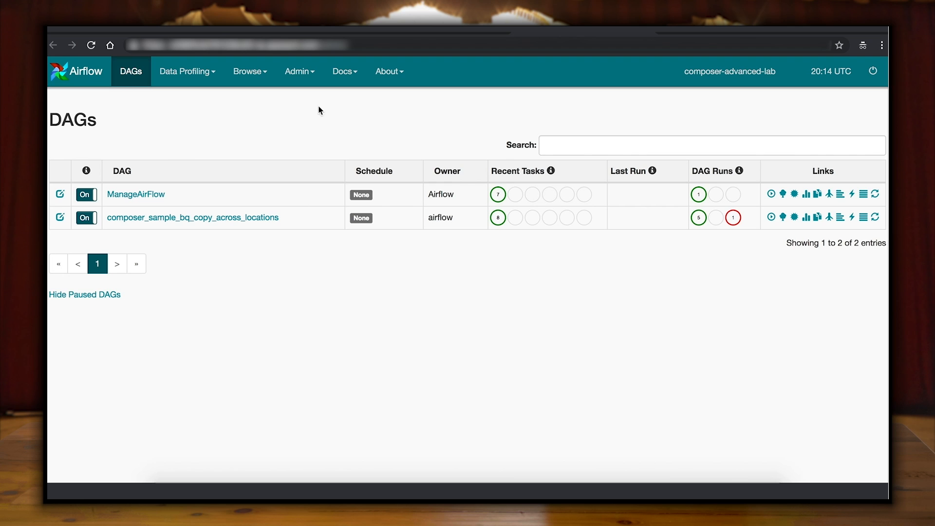
mouse_move(770, 216)
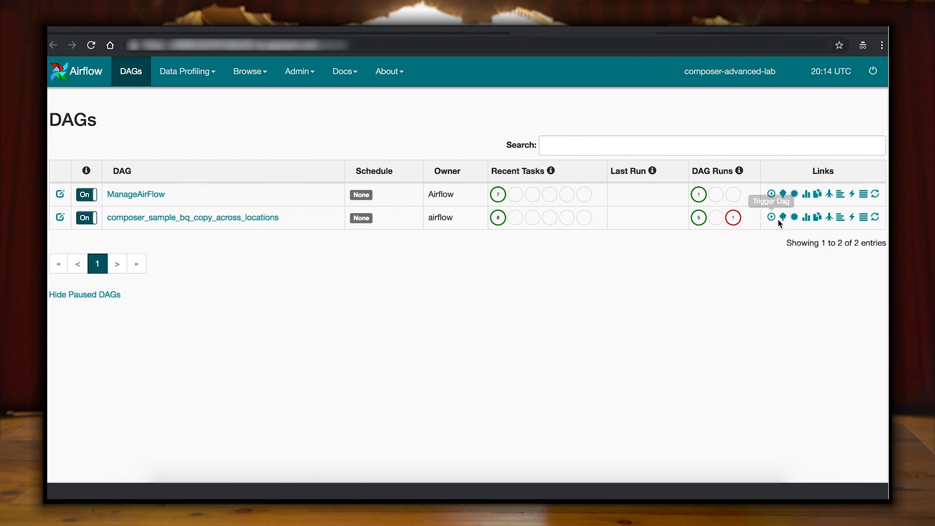
View composer_sample_bq_copy_across_locations source code, scrolled to the main DAG definition
left_click(852, 217)
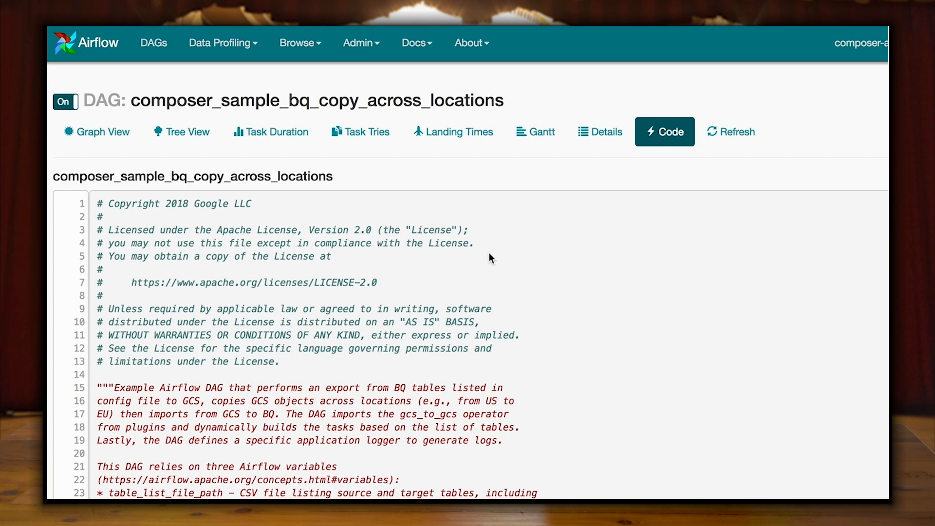
scroll("down", 3)
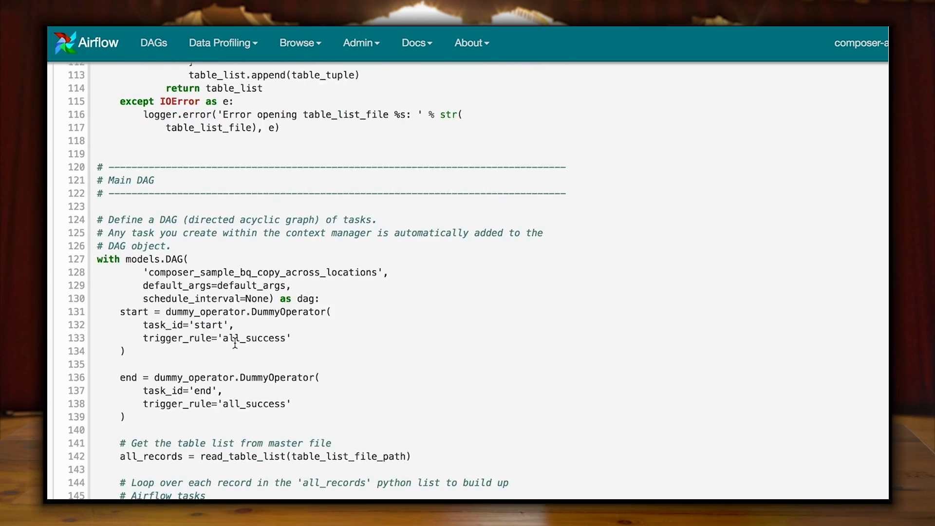
scroll("down", 3)
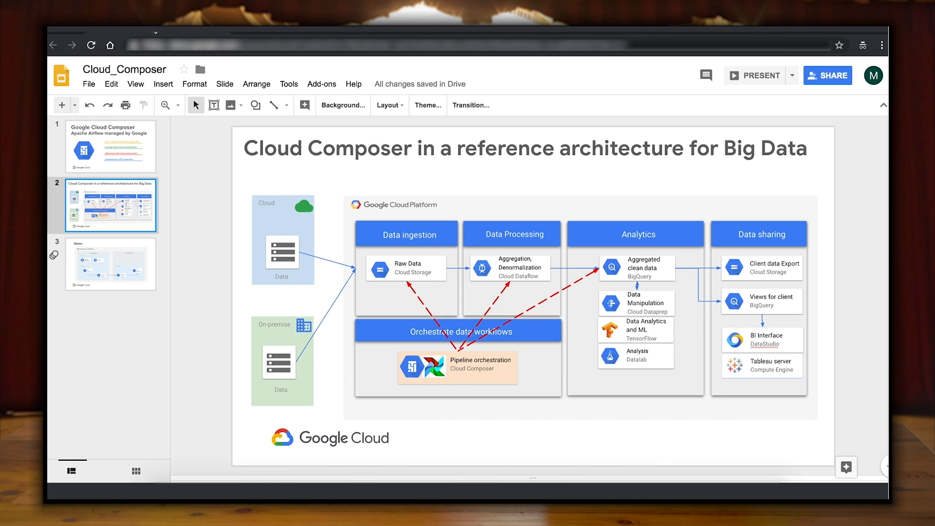
Go to slide 3, the Demo architecture diagram
left_click(110, 264)
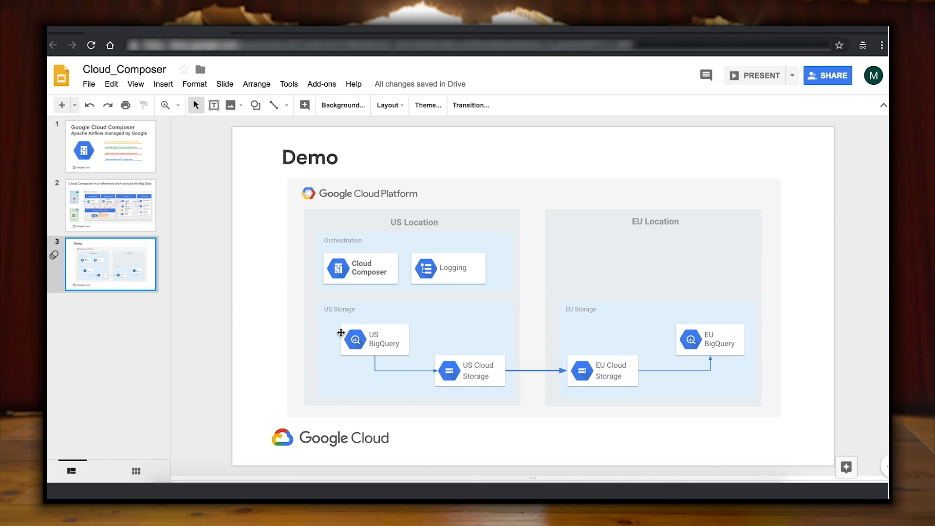
mouse_move(418, 356)
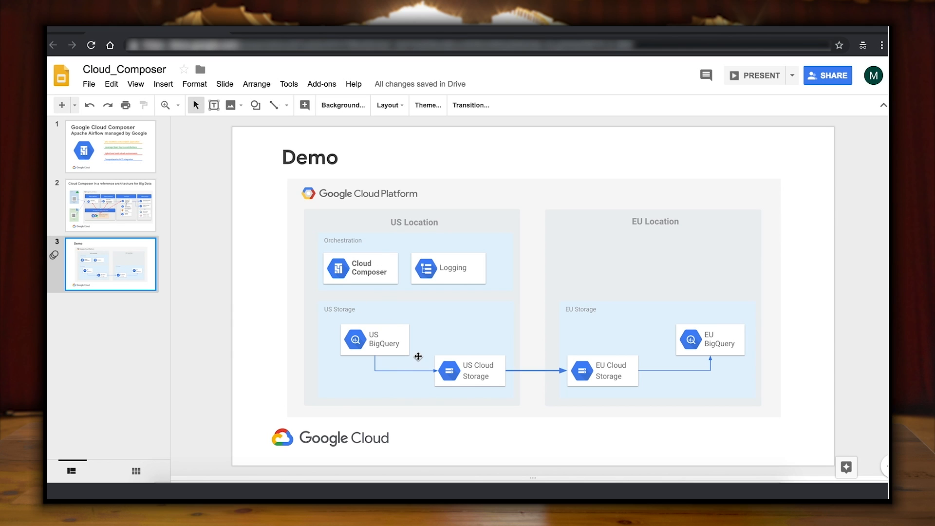
mouse_move(753, 353)
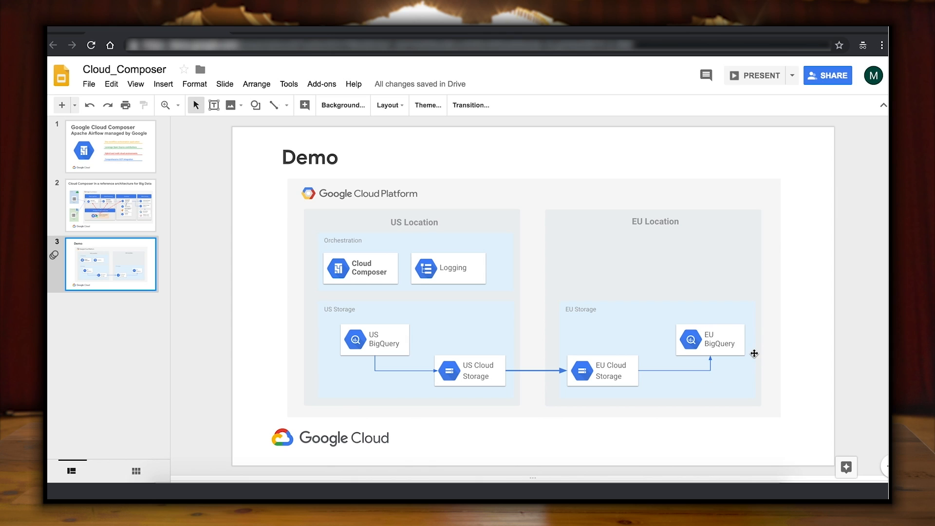
mouse_move(459, 323)
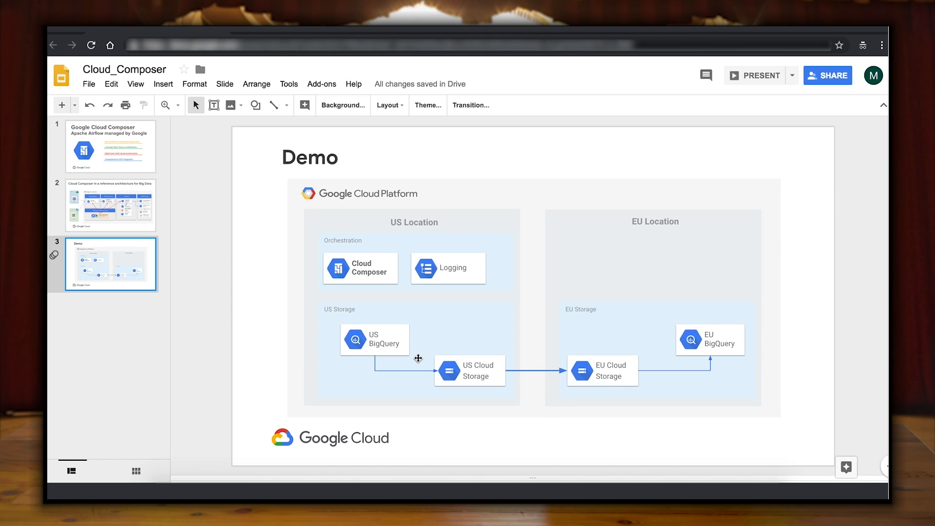
mouse_move(455, 366)
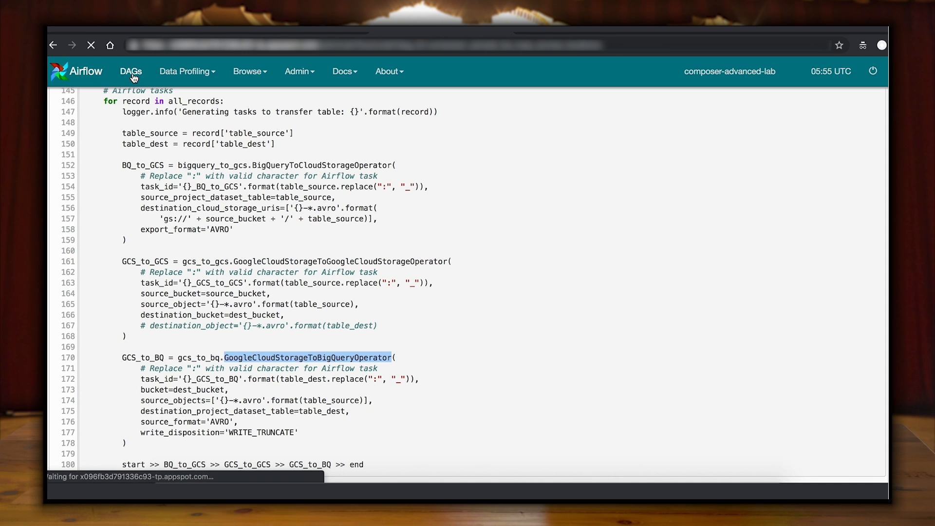
Trigger composer_sample_bq_copy_across_locations from the DAGs list and open the DAG
left_click(130, 71)
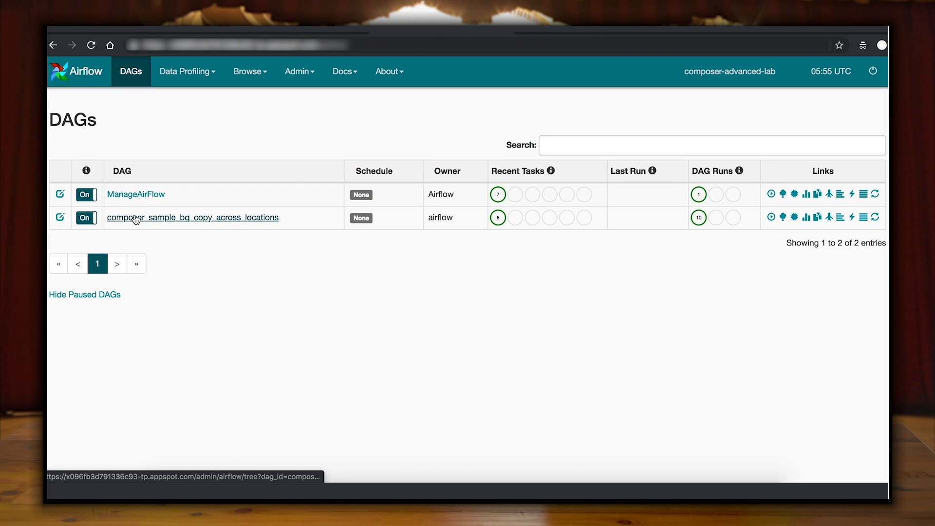
mouse_move(770, 217)
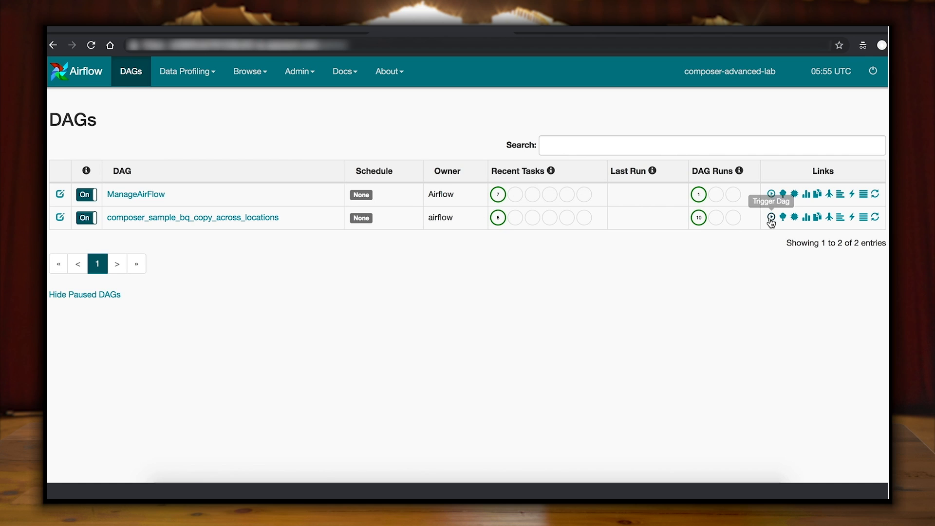
left_click(771, 216)
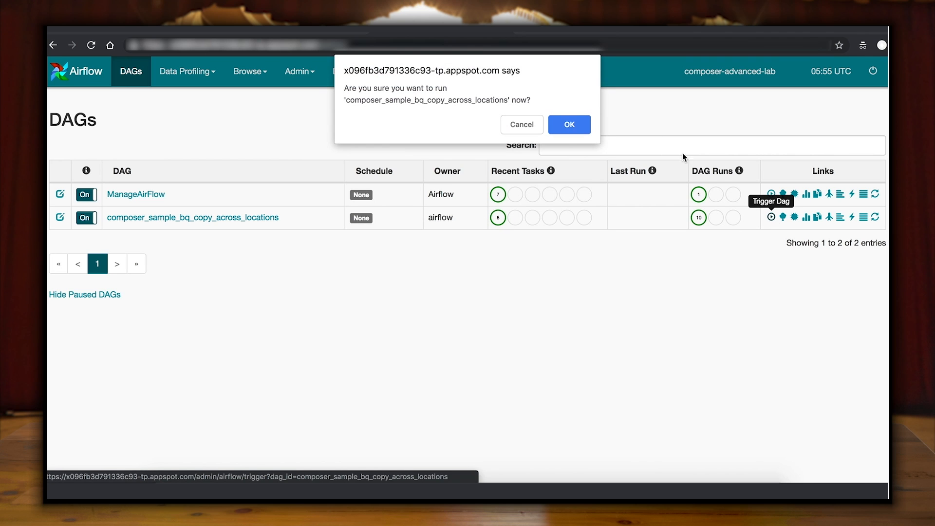
left_click(568, 125)
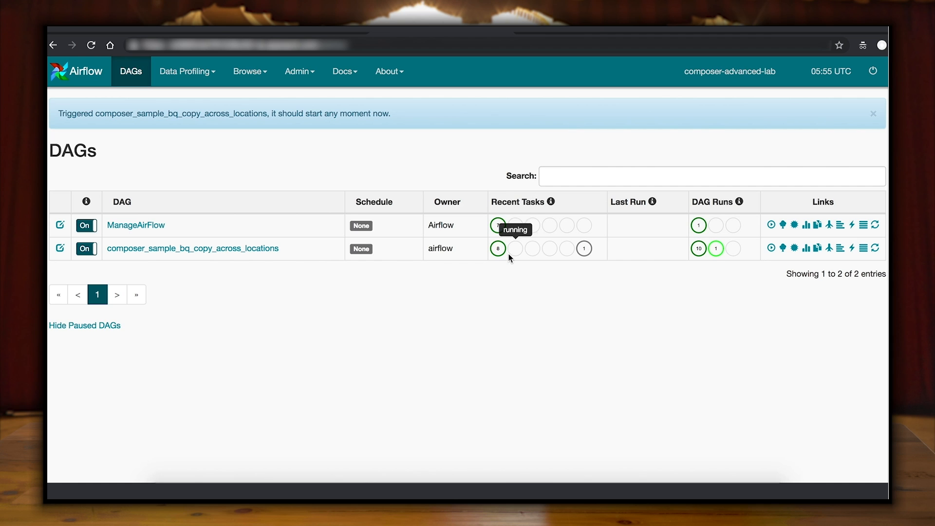
mouse_move(198, 149)
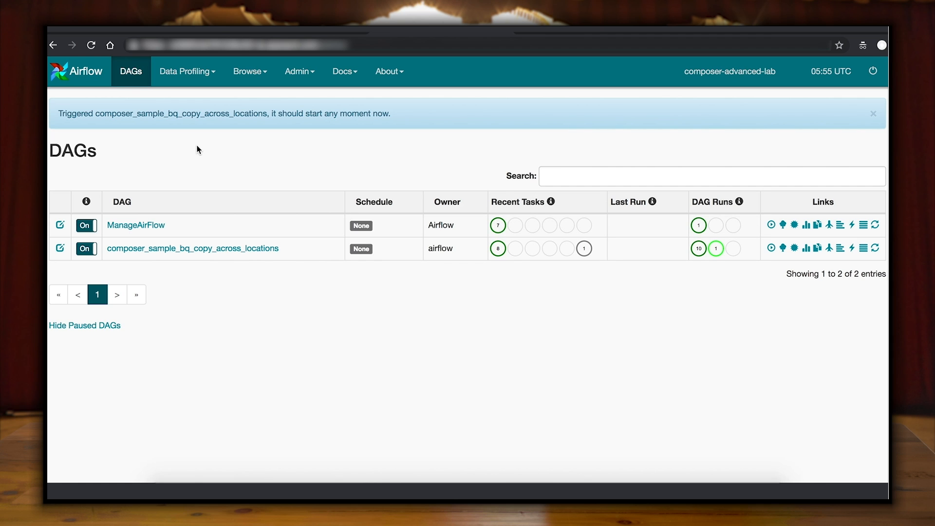
left_click(192, 248)
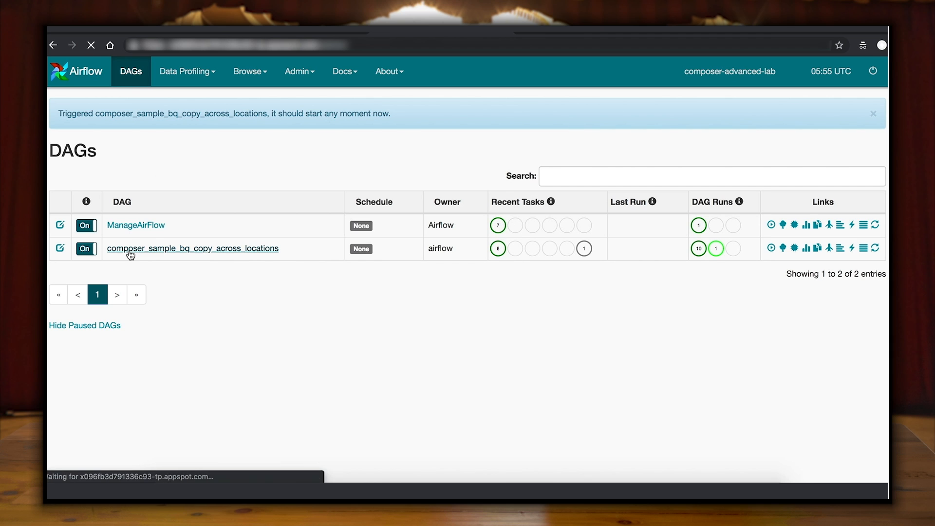
Show the running DAG in Graph View and refresh task statuses
left_click(192, 248)
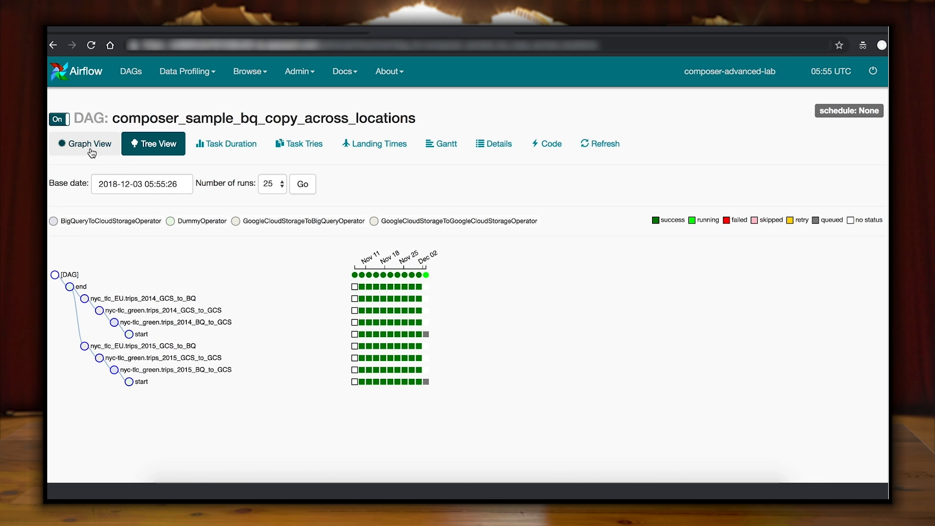
left_click(84, 143)
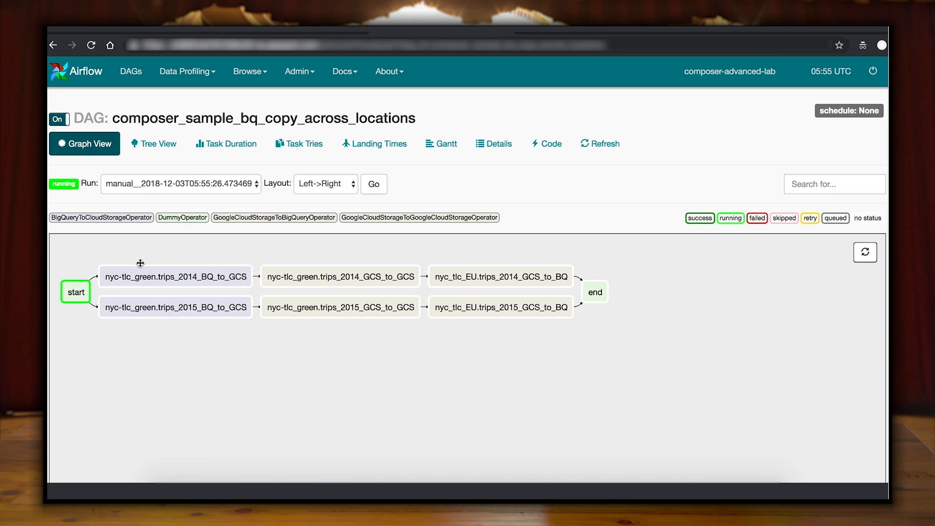
mouse_move(340, 307)
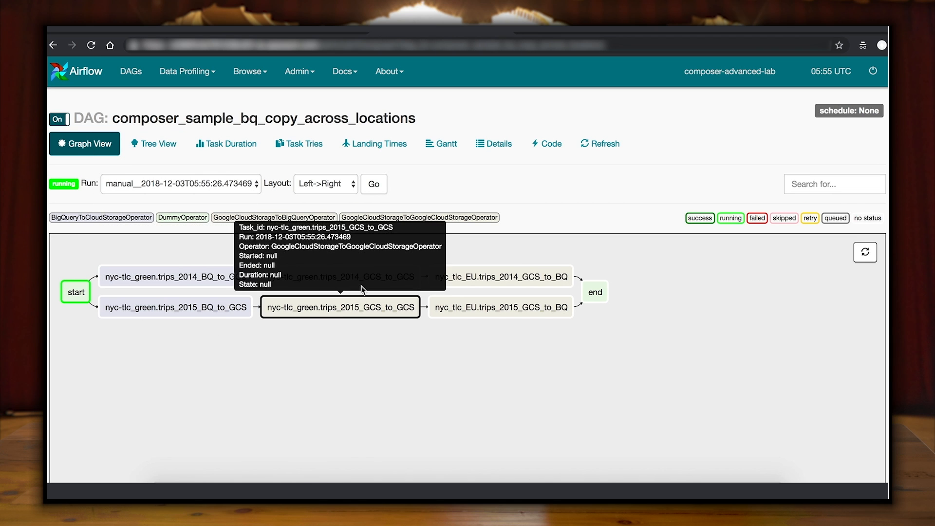
left_click(600, 143)
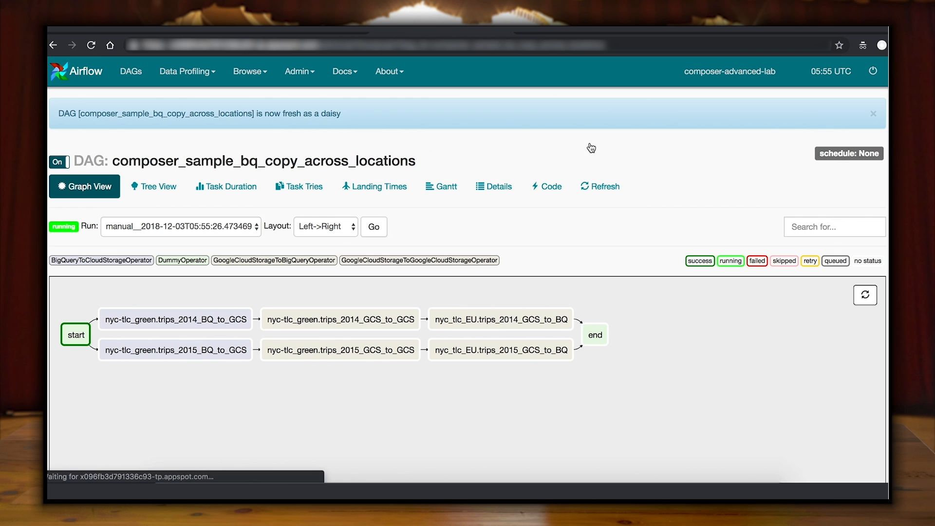
mouse_move(618, 175)
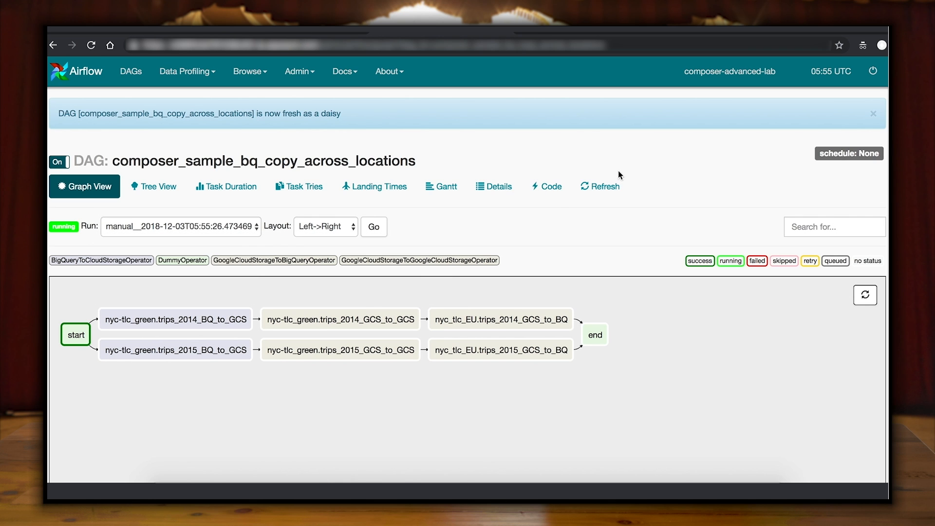
left_click(605, 186)
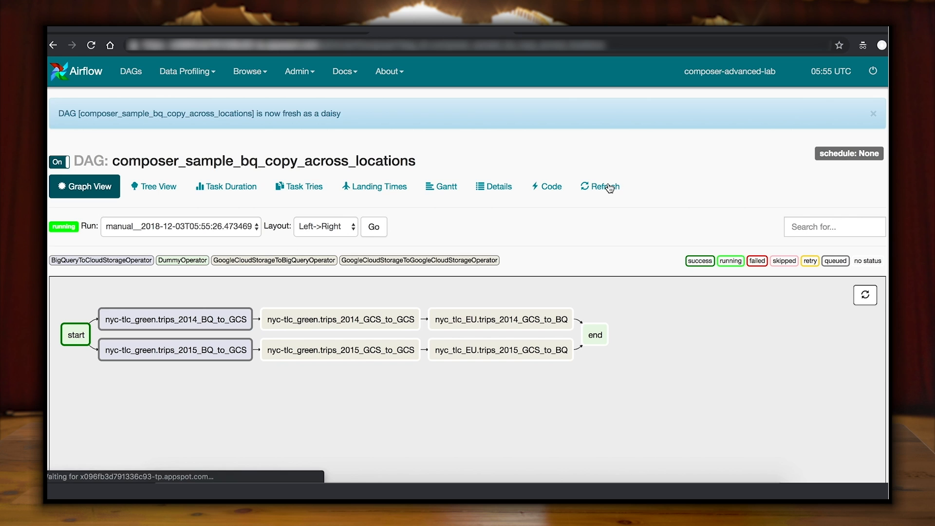
mouse_move(175, 319)
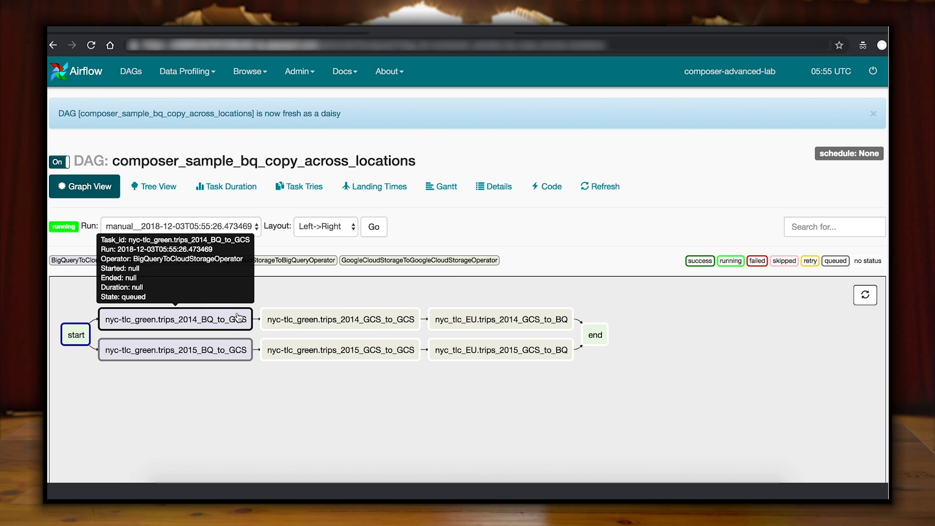
mouse_move(500, 318)
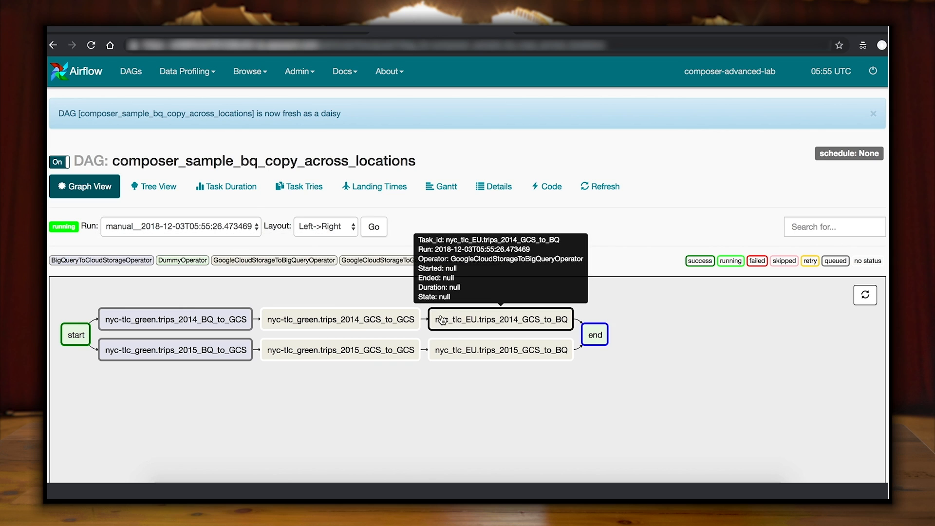
mouse_move(461, 222)
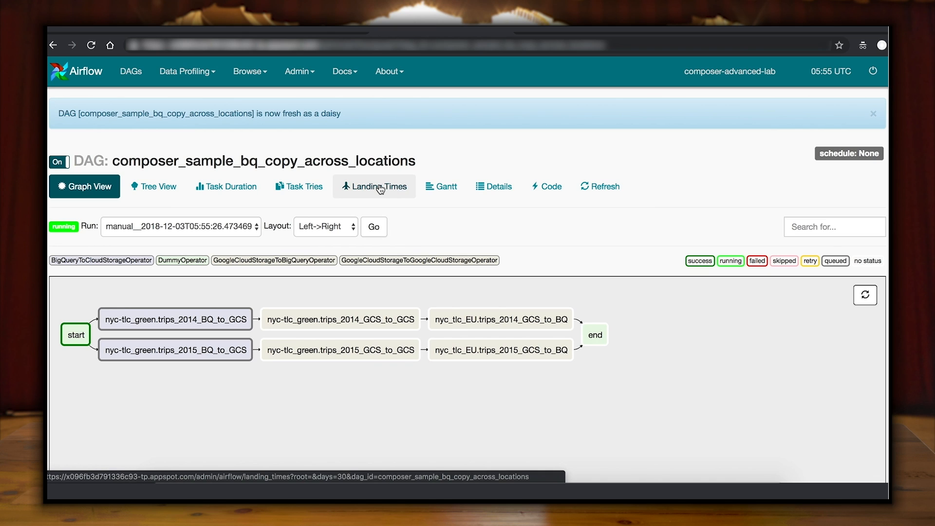
Show the Landing Times chart for composer_sample_bq_copy_across_locations
left_click(374, 186)
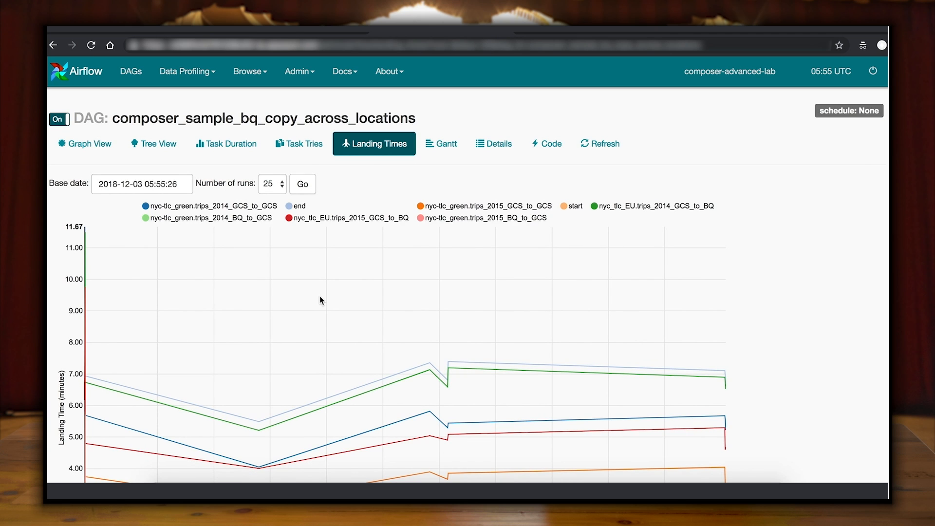
scroll("down", 3)
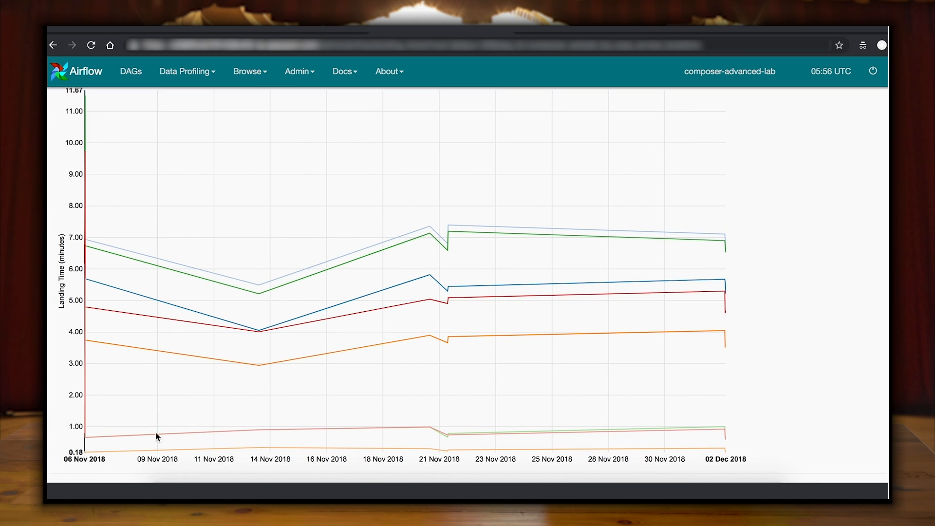